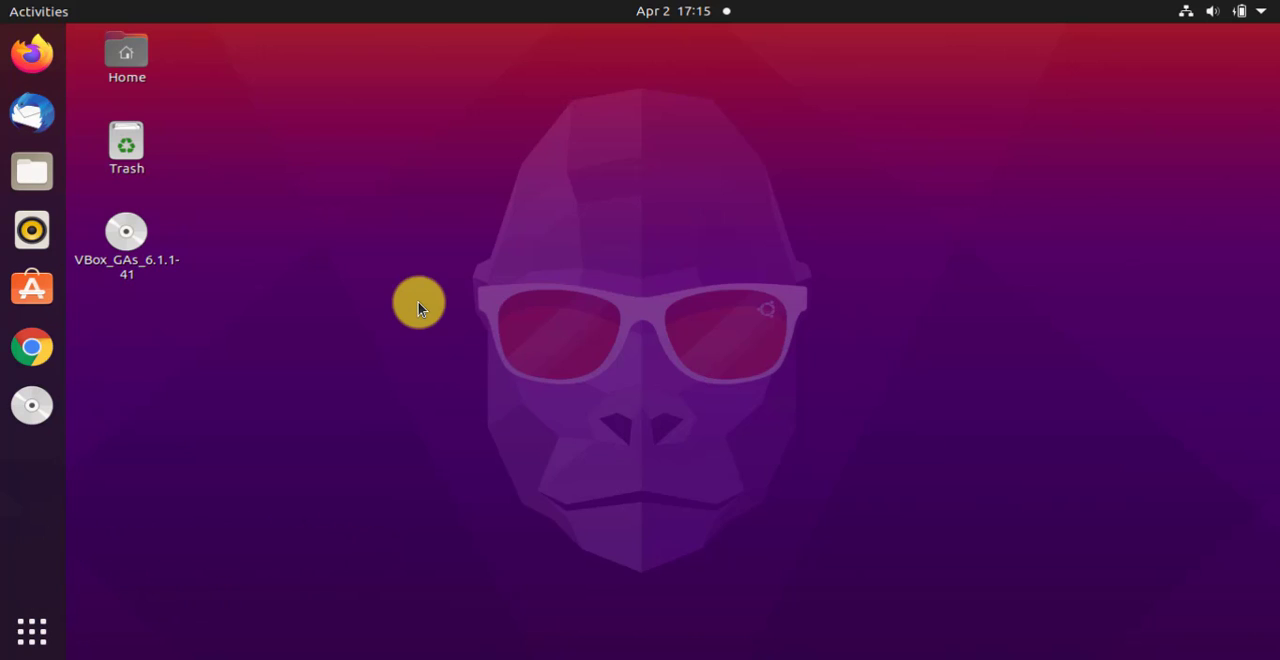
pyautogui.moveTo(70, 608)
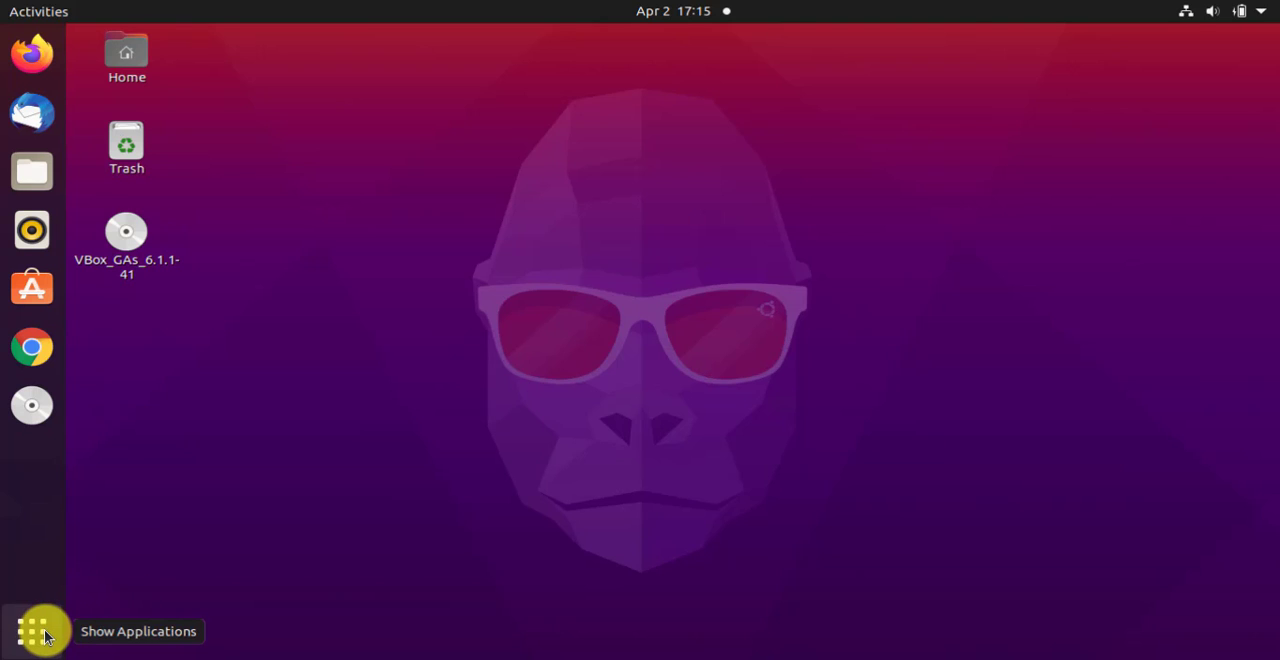
# Search applications for "about" and launch the Settings About page
pyautogui.click(40, 632)
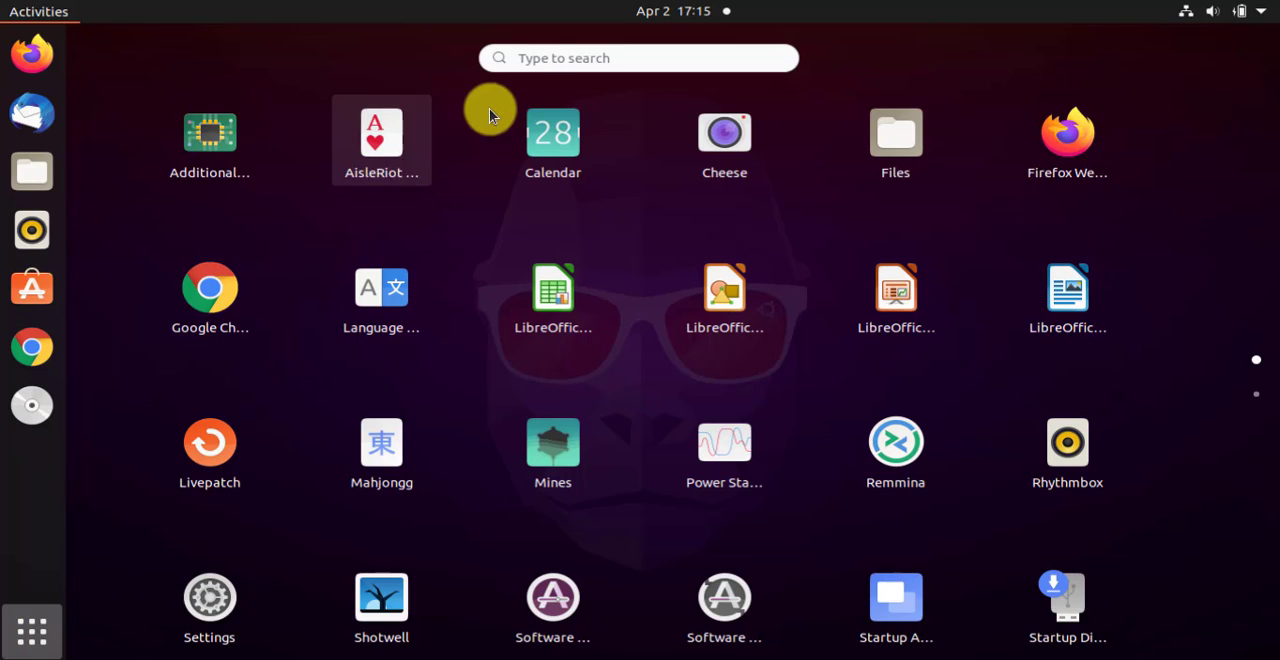
pyautogui.write('about')
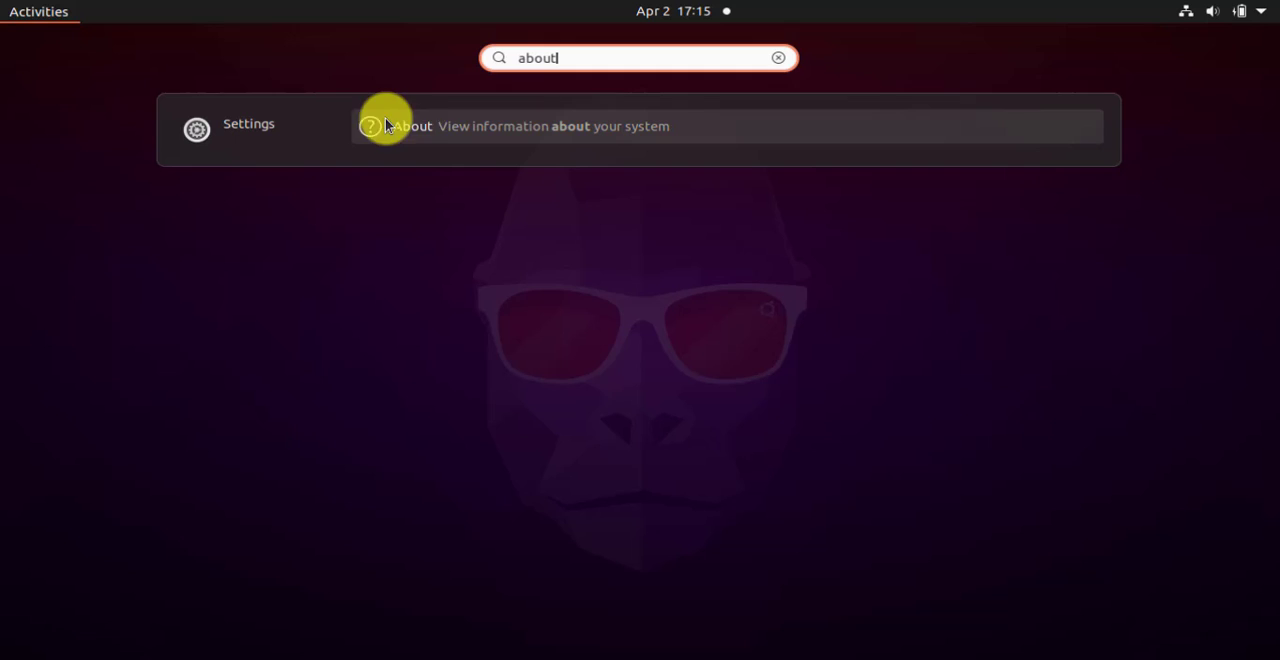
pyautogui.click(410, 124)
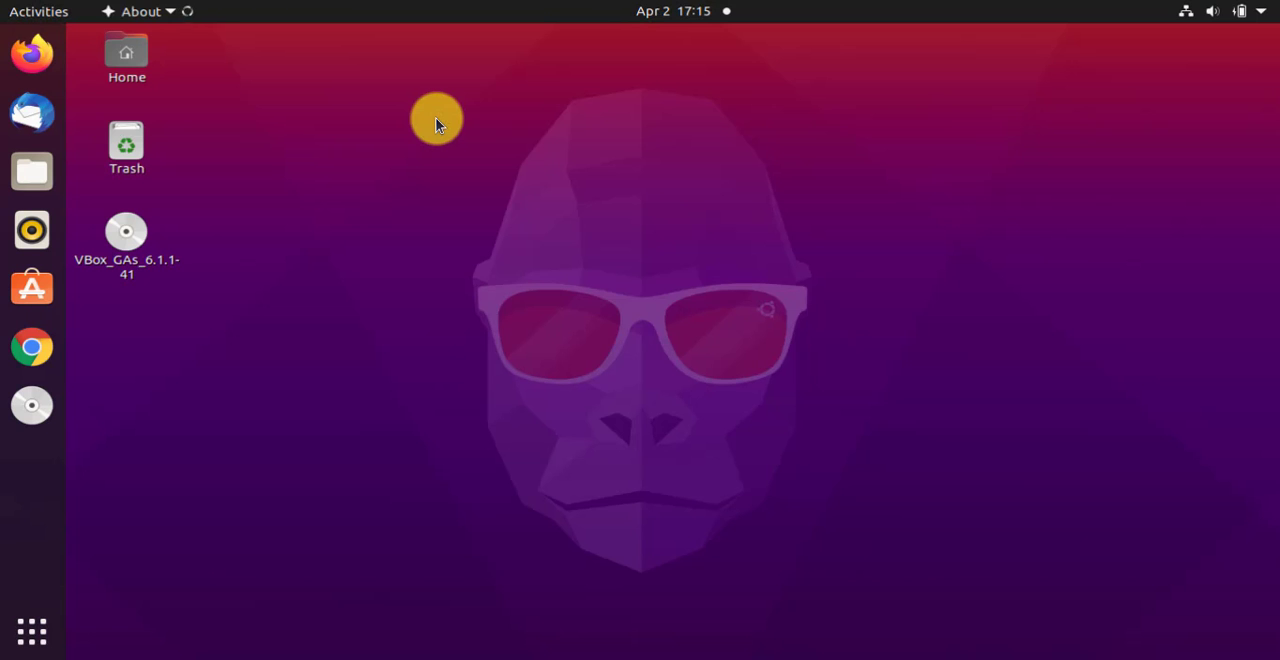
# Let the About page load showing device name ubuntu-Amit and system details
pyautogui.click(140, 12)
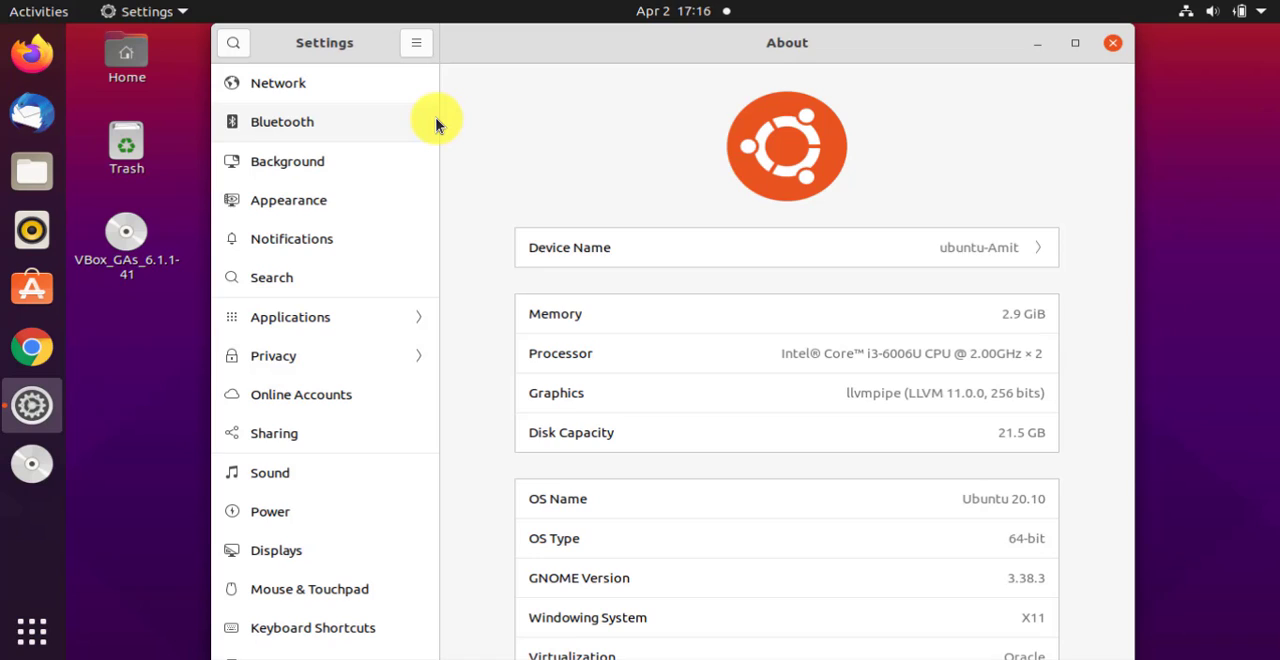
pyautogui.moveTo(620, 188)
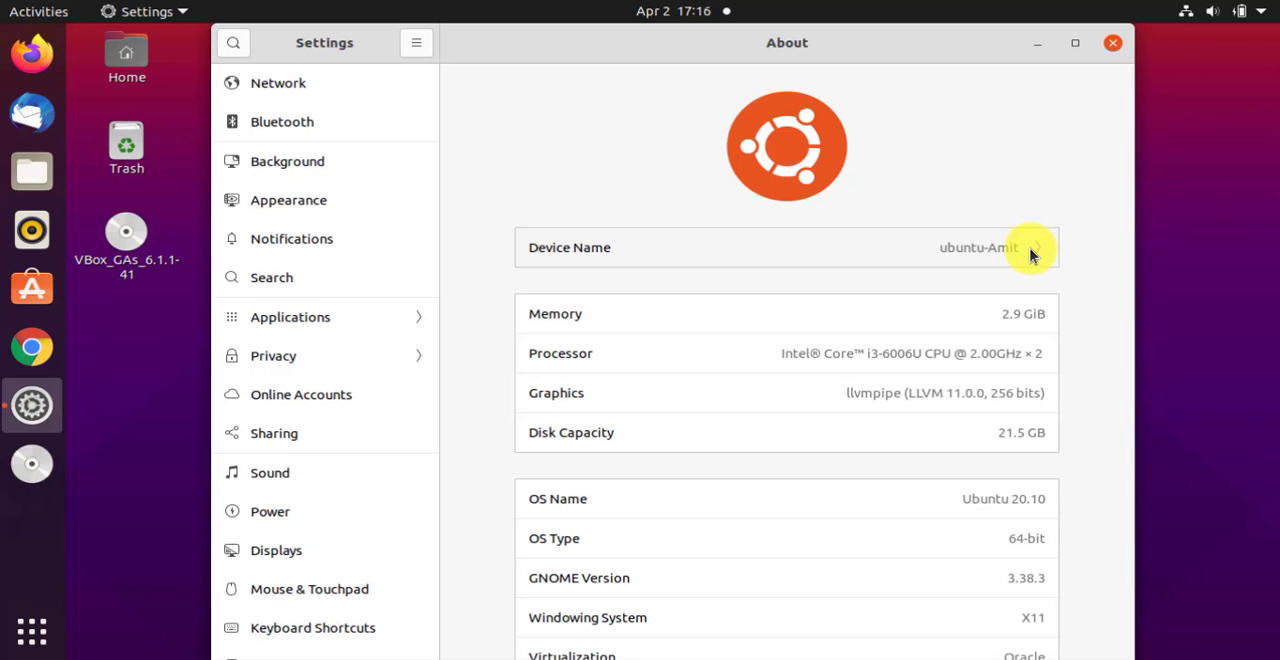
# Start renaming the device, replacing ubuntu-Amit with AmitThinks in the Rename Device dialog
pyautogui.click(1030, 248)
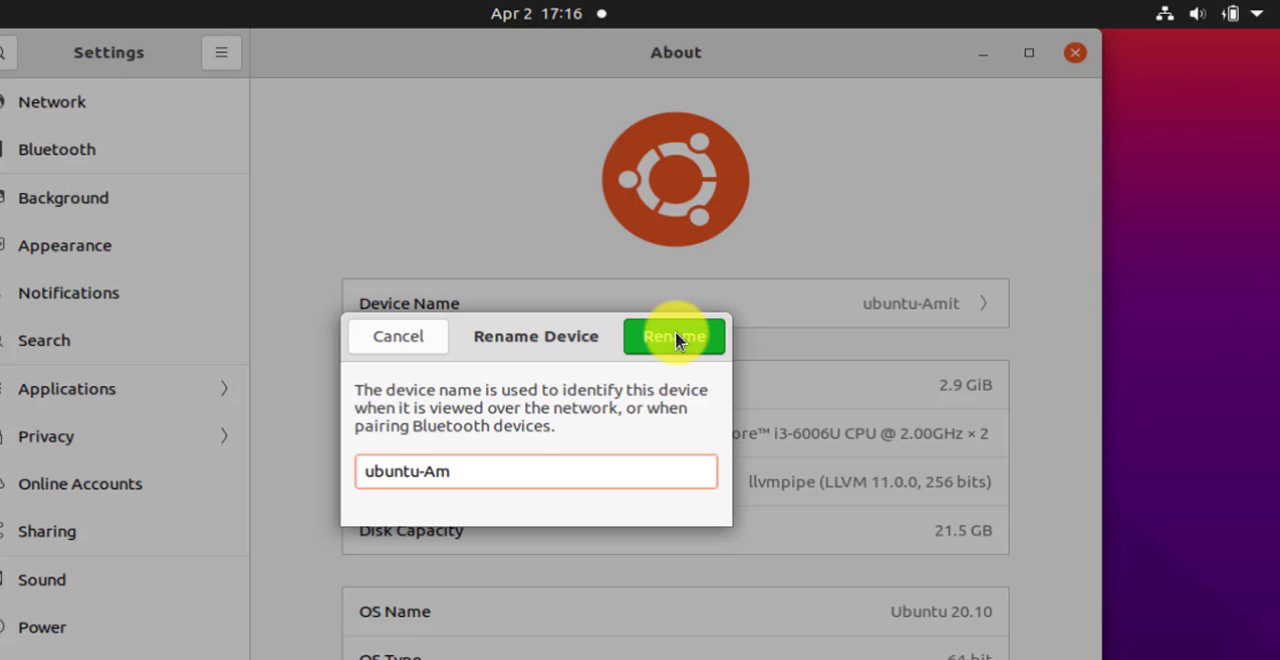
pyautogui.click(536, 472)
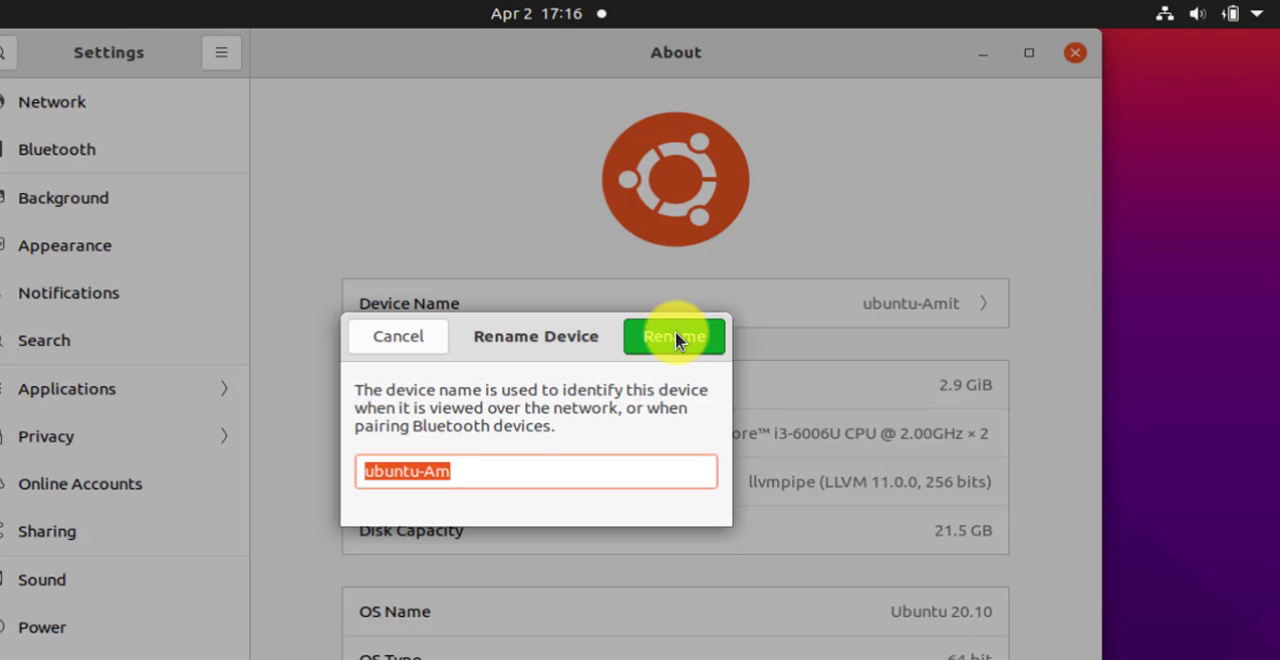
pyautogui.write('AmitTHinks')
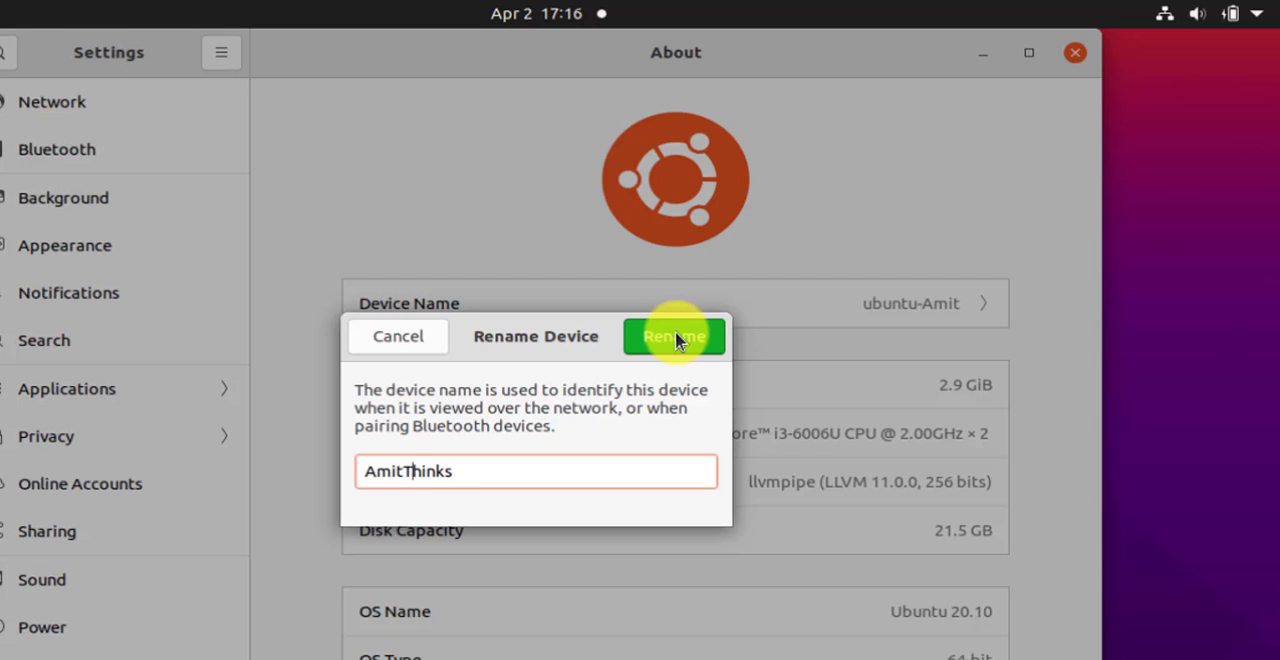
# Confirm the rename so the About page shows device name AmitThinks
pyautogui.click(674, 336)
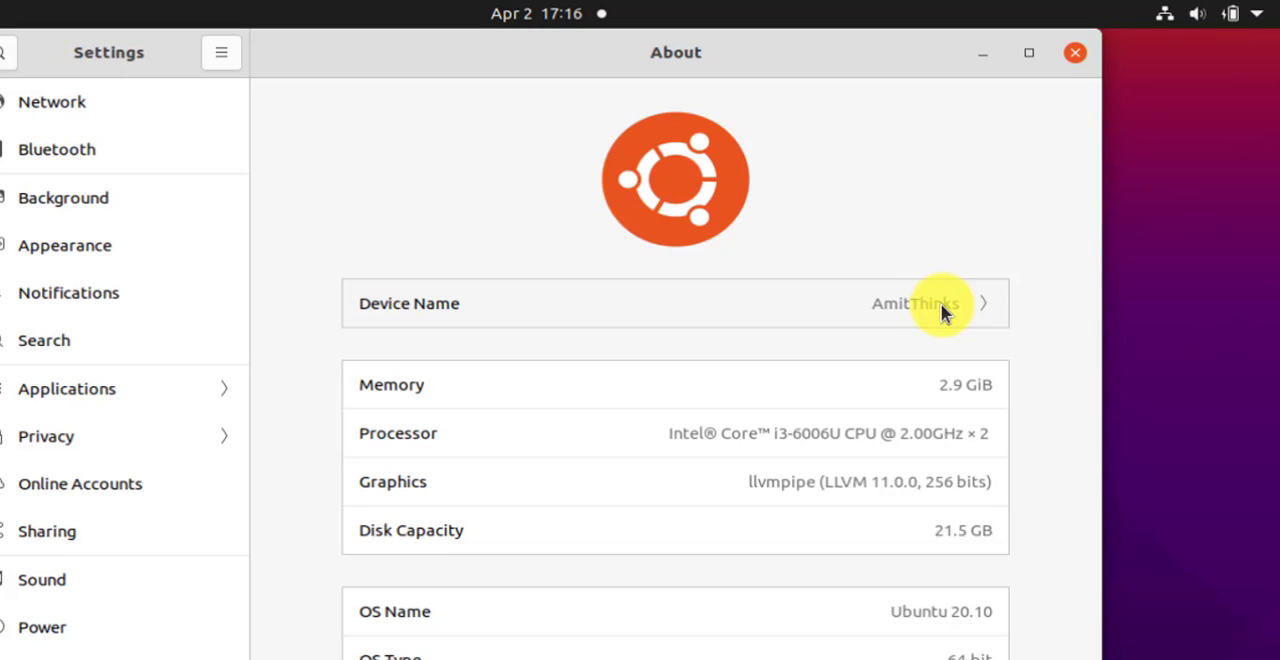
pyautogui.moveTo(948, 324)
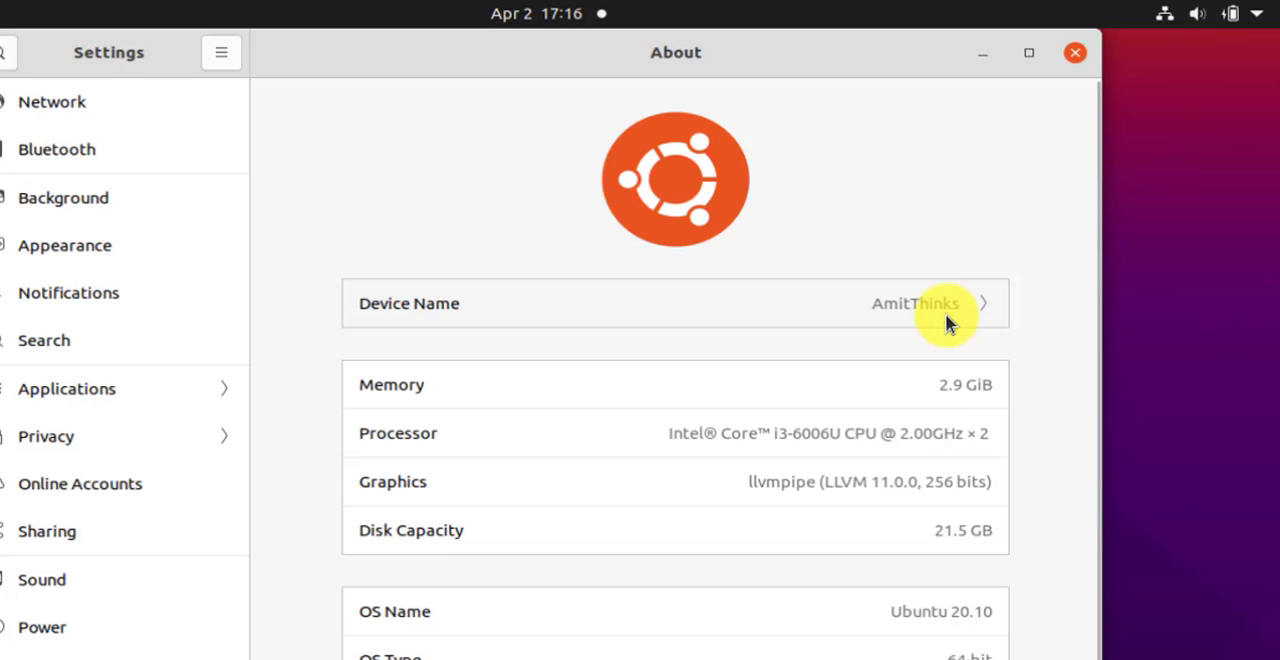